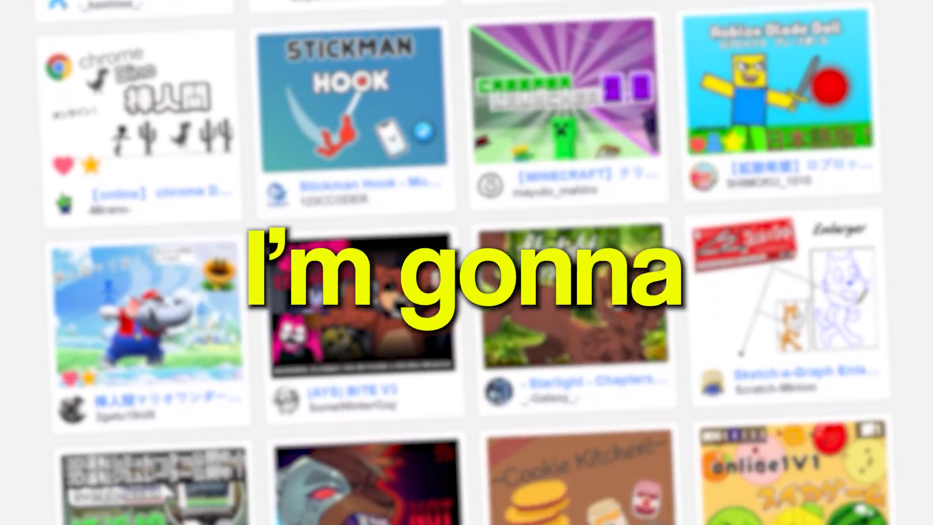
# Browse the Jitter animation templates and reload the page after it crashes
pyautogui.scroll(-3)
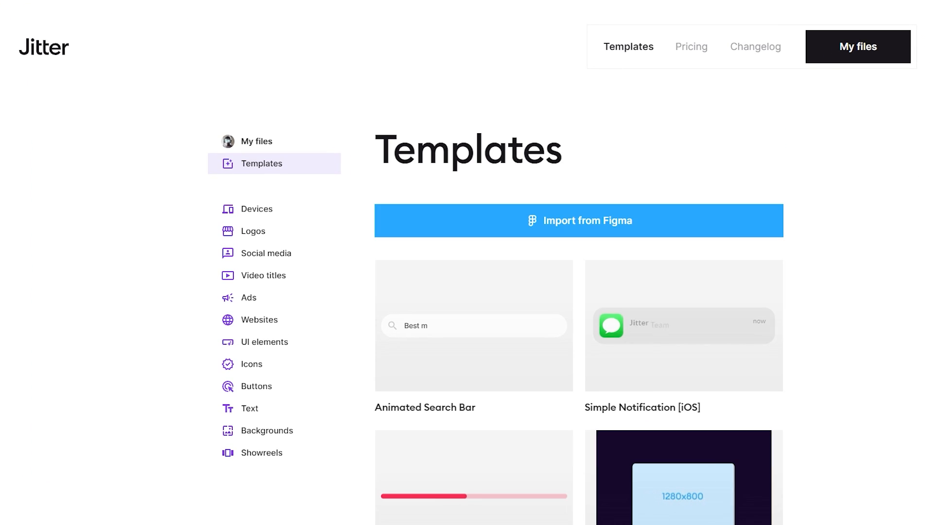
pyautogui.scroll(-3)
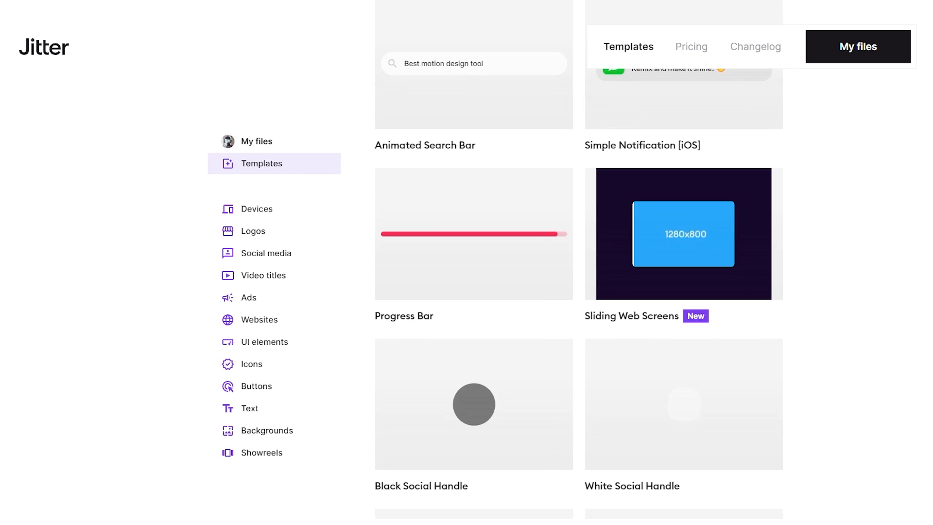
pyautogui.scroll(-3)
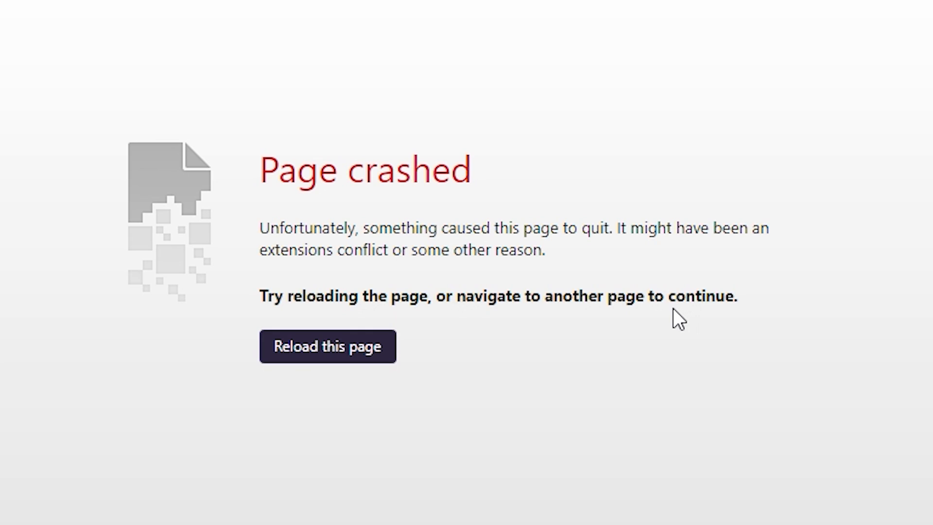
pyautogui.click(328, 346)
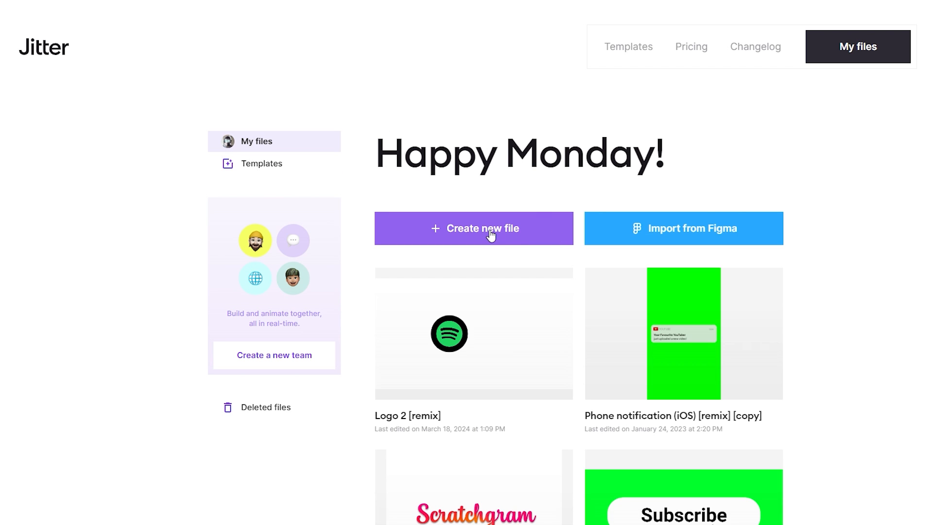
# Scroll My files and open the Logo 2 [remix] animation
pyautogui.scroll(-3)
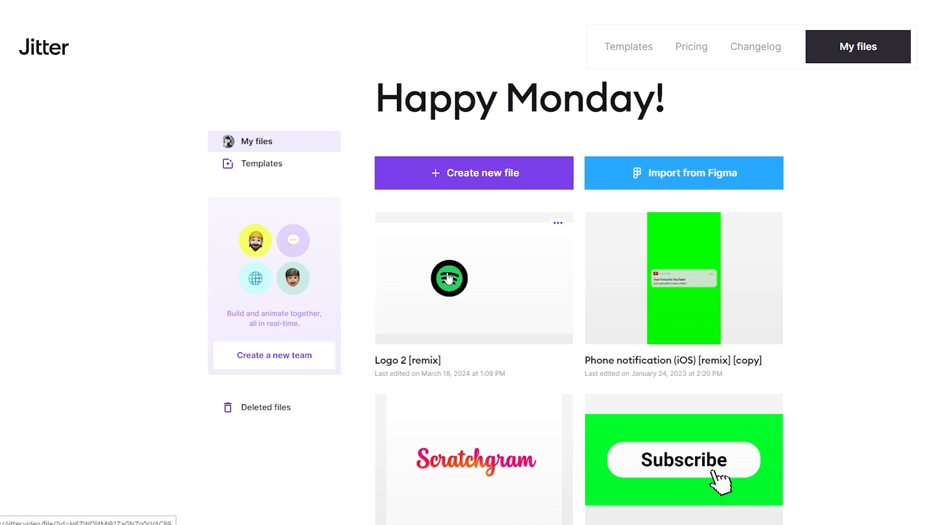
pyautogui.click(449, 278)
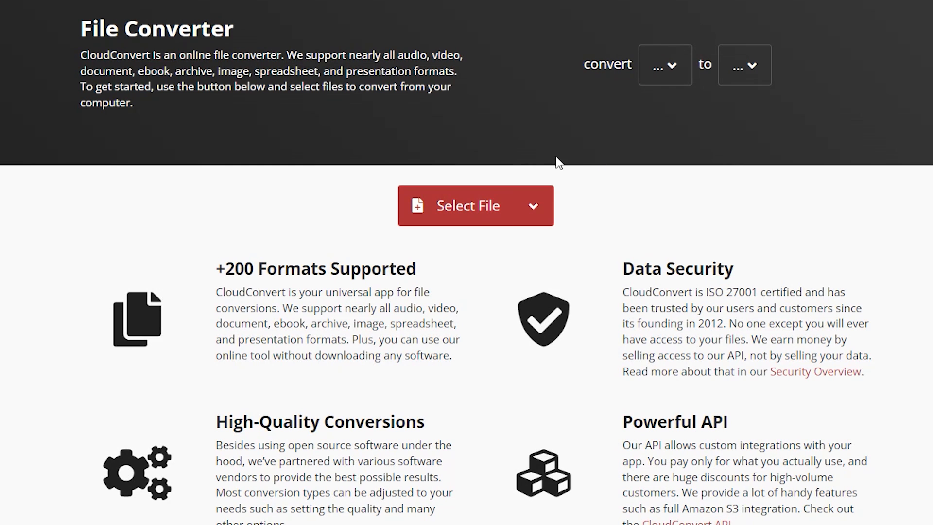
# Upload dfg.mp4 to CloudConvert and choose GIF as the output format
pyautogui.click(468, 206)
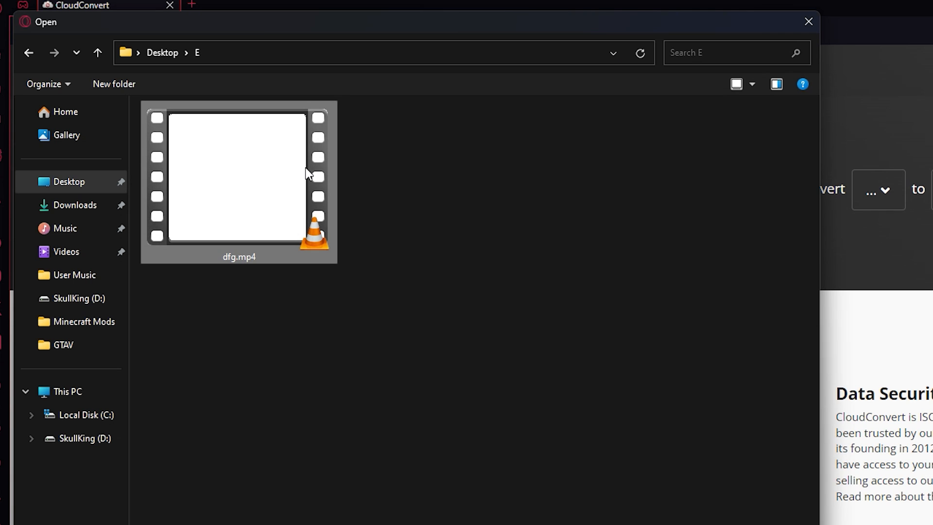
pyautogui.click(540, 165)
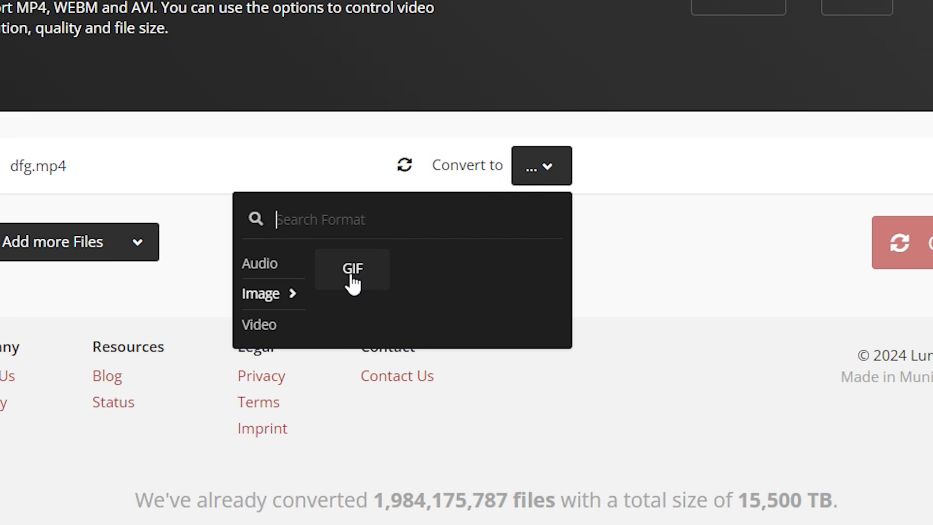
pyautogui.click(351, 269)
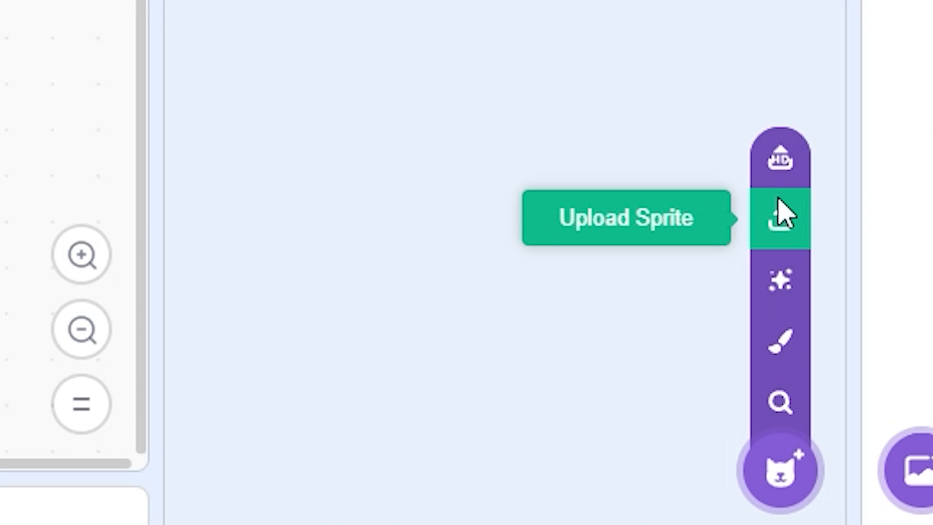
# Upload the dfg GIF as a sprite and scroll through its frame costumes
pyautogui.click(777, 218)
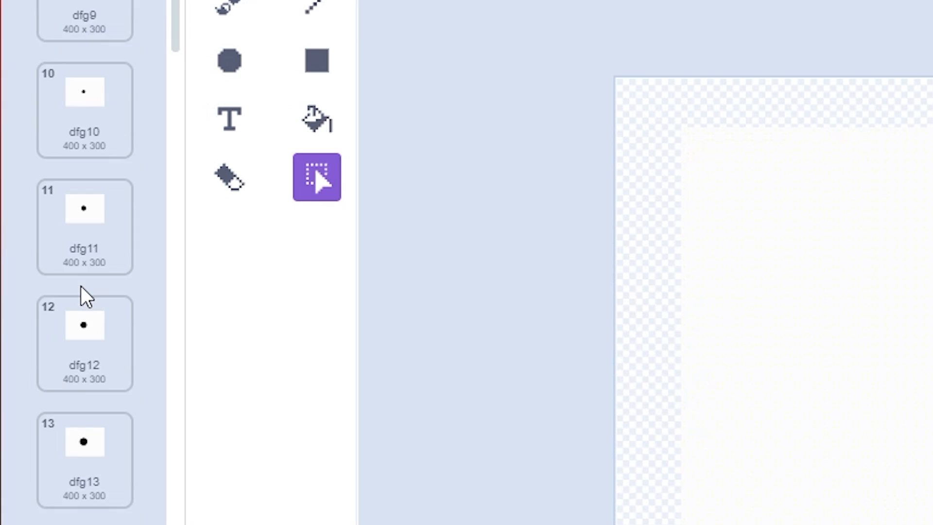
pyautogui.scroll(-3)
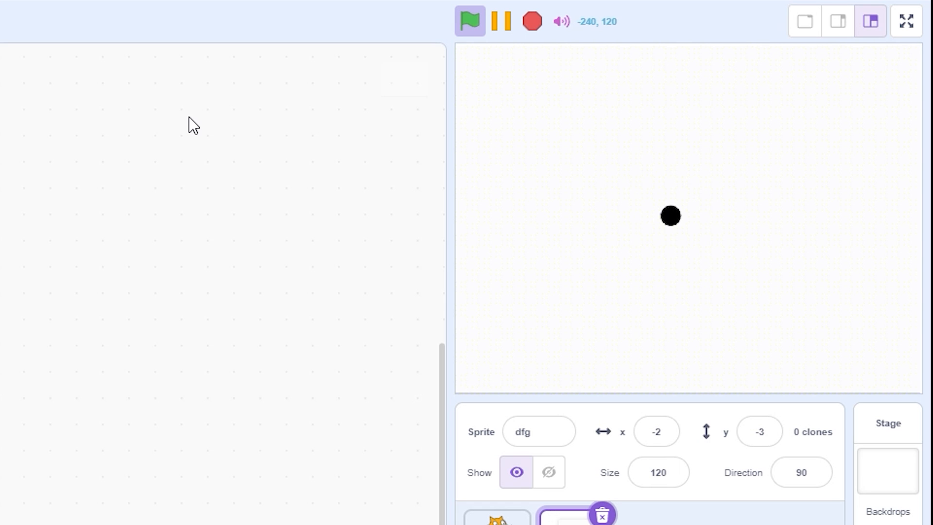
# Run the project with the green flag to animate the Scratchify logo
pyautogui.click(470, 21)
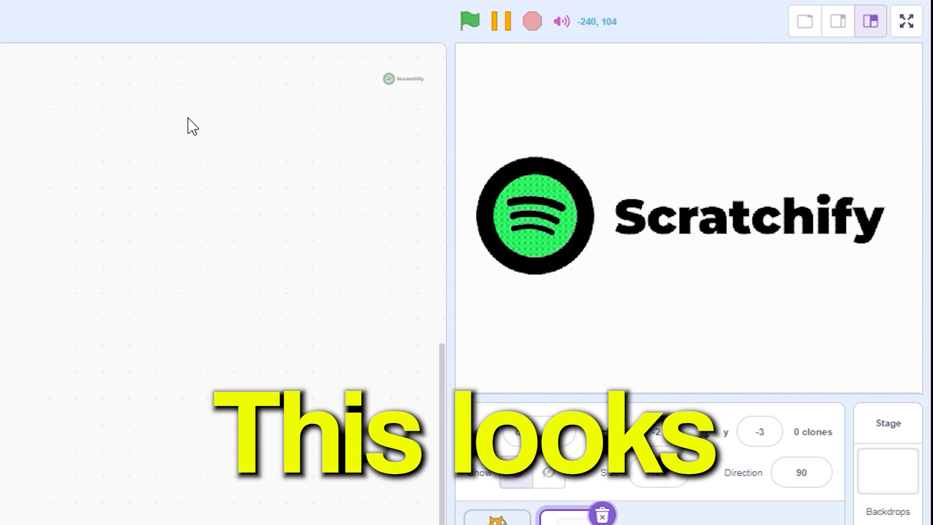